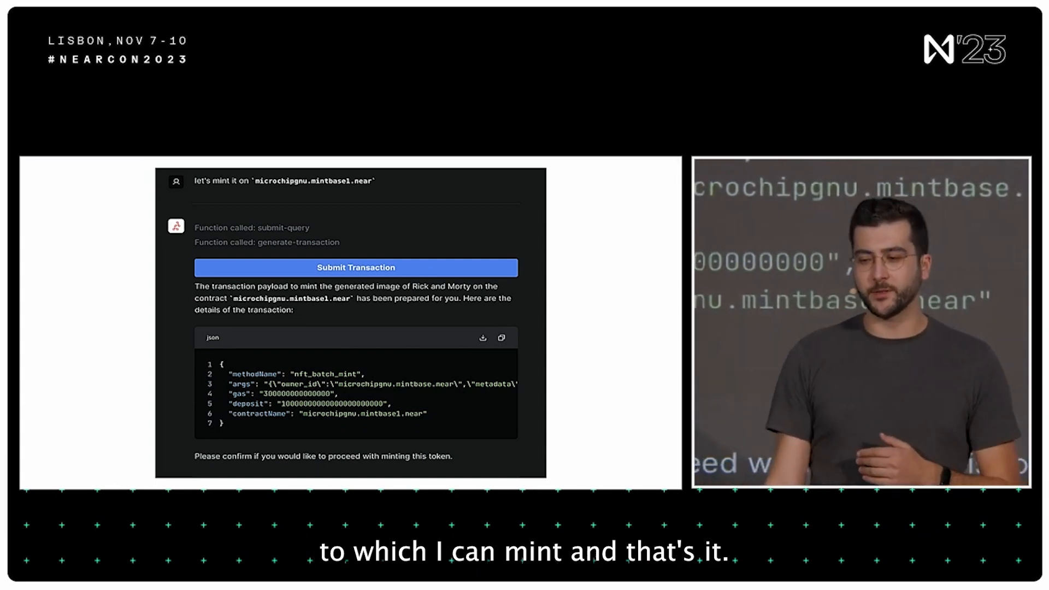
{"action": "left_click", "coordinate": [354, 267]}
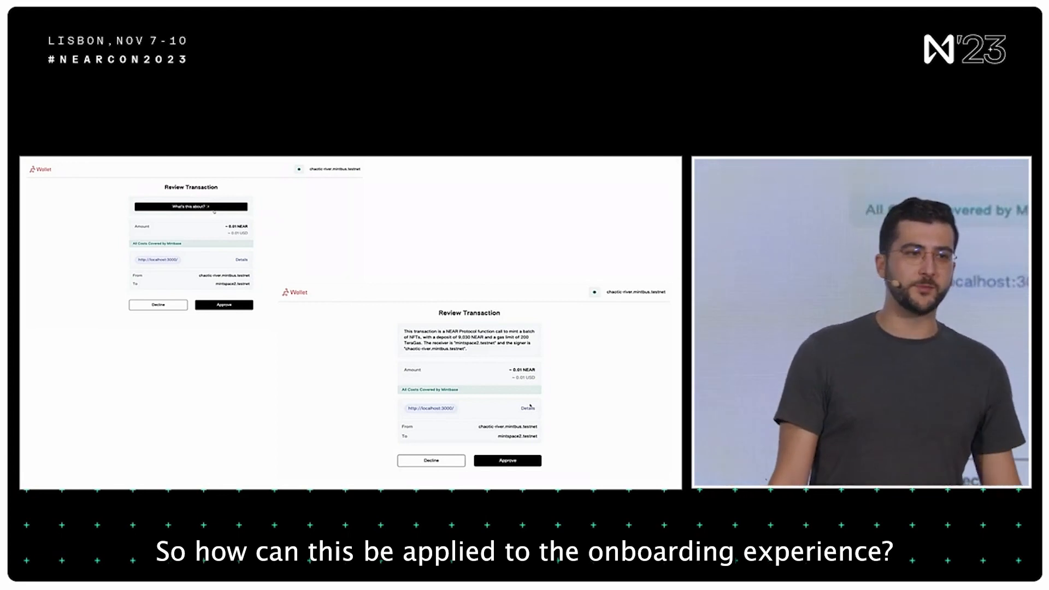